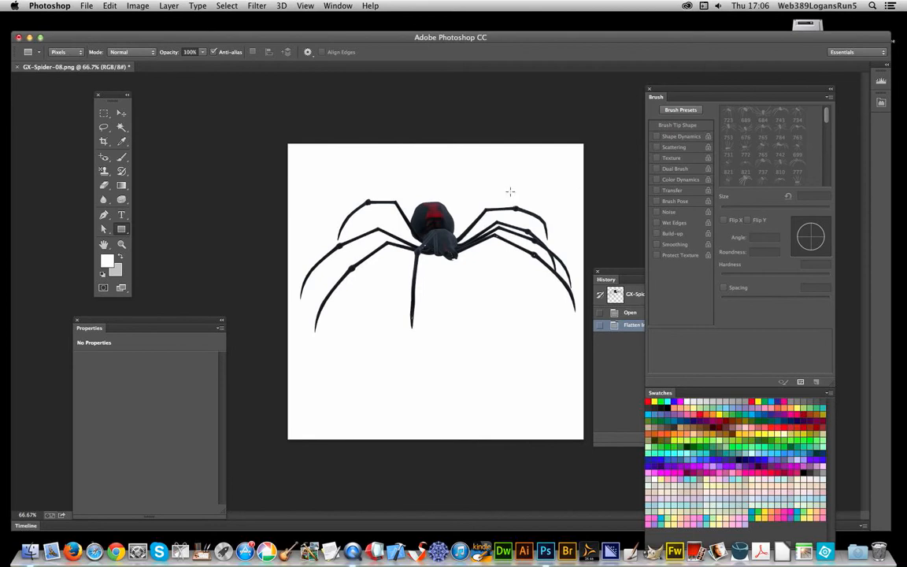
pyautogui.moveTo(387, 260)
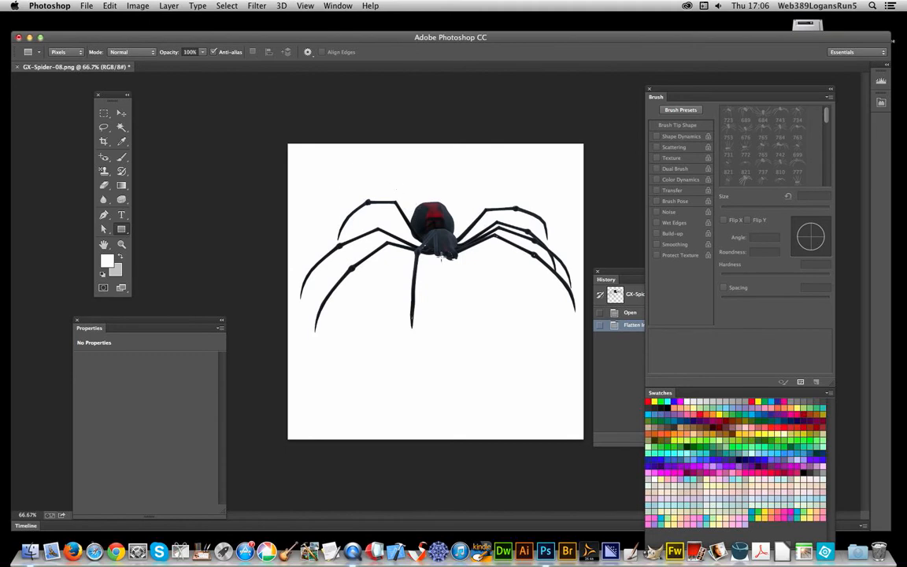
pyautogui.moveTo(426, 166)
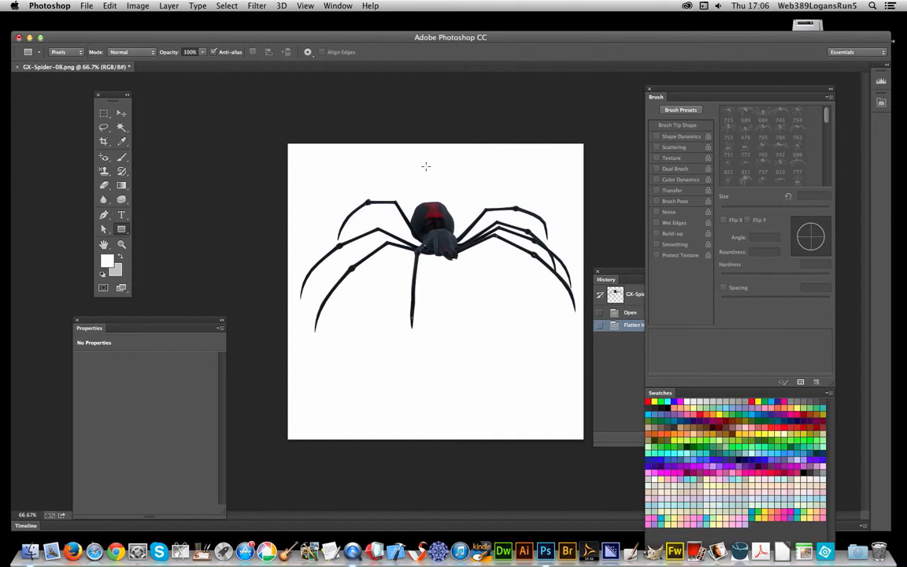
pyautogui.moveTo(277, 120)
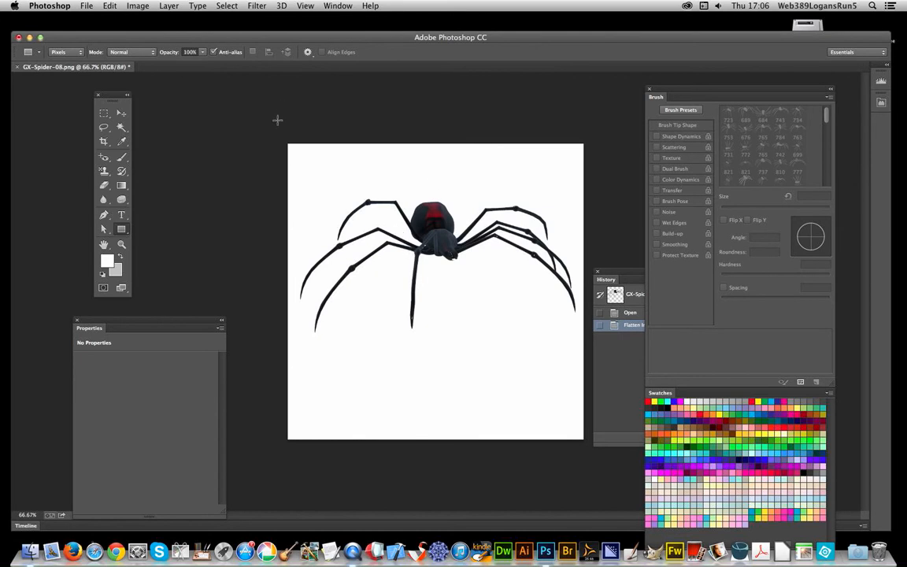
# Step: Apply Oil Paint with Stylization 10, Cleanliness 10, Scale 0.1 and Bristle Detail 0
pyautogui.click(281, 6)
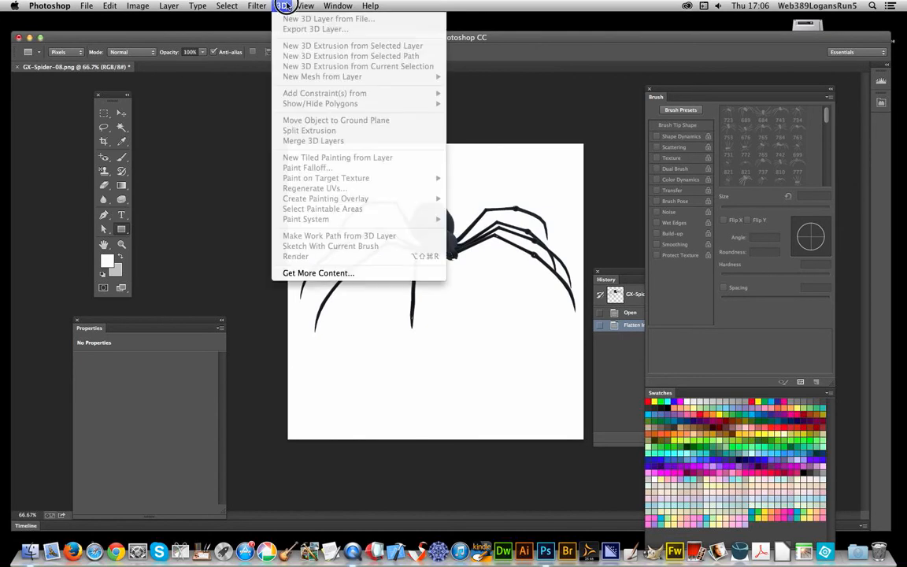
pyautogui.click(255, 6)
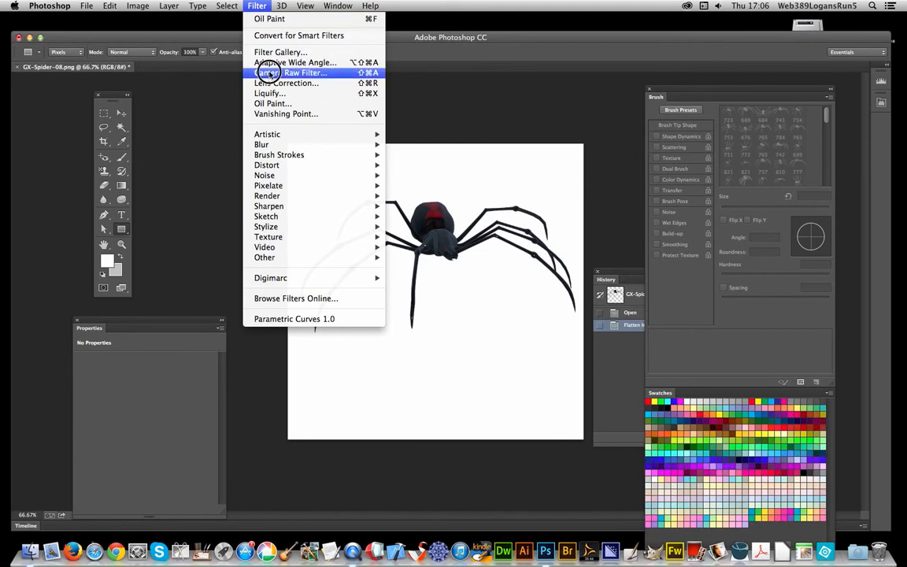
pyautogui.click(276, 103)
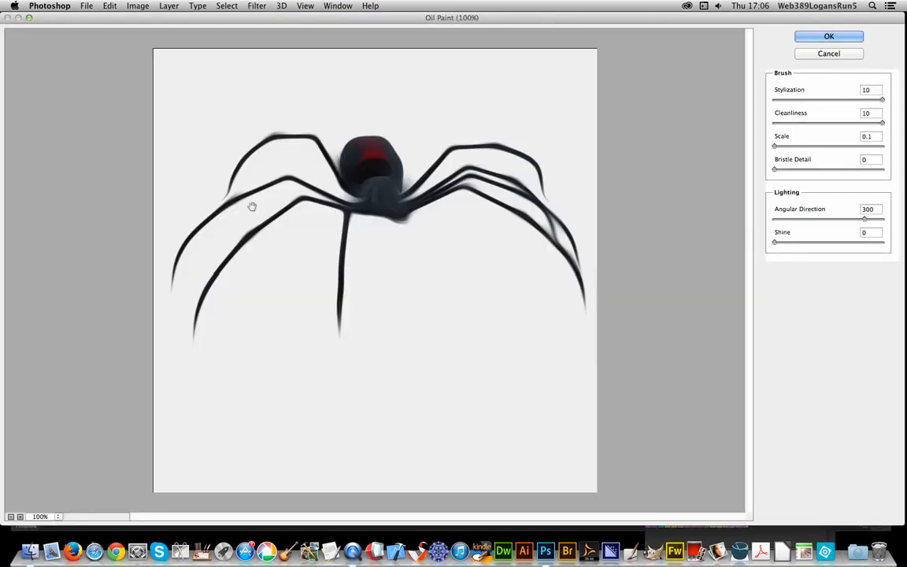
pyautogui.moveTo(472, 209)
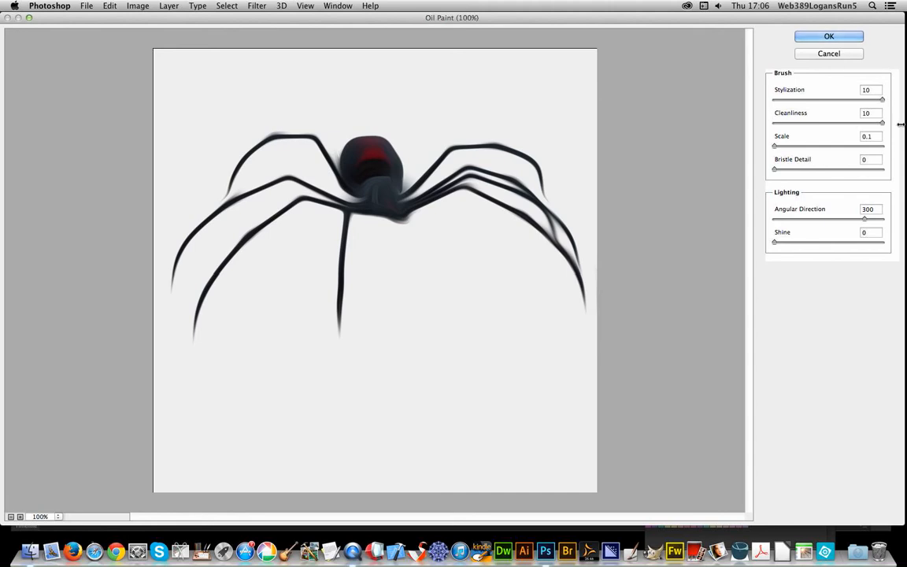
pyautogui.moveTo(781, 261)
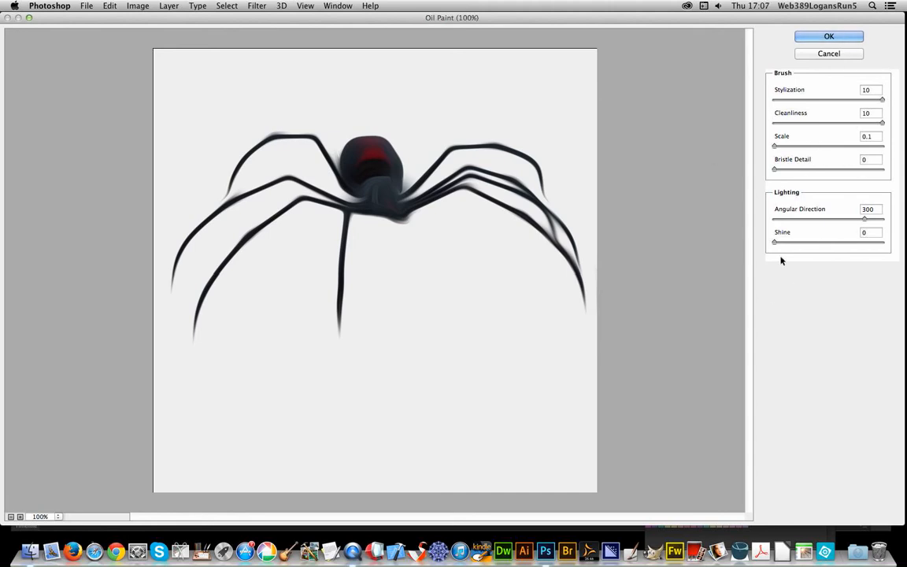
pyautogui.moveTo(760, 252)
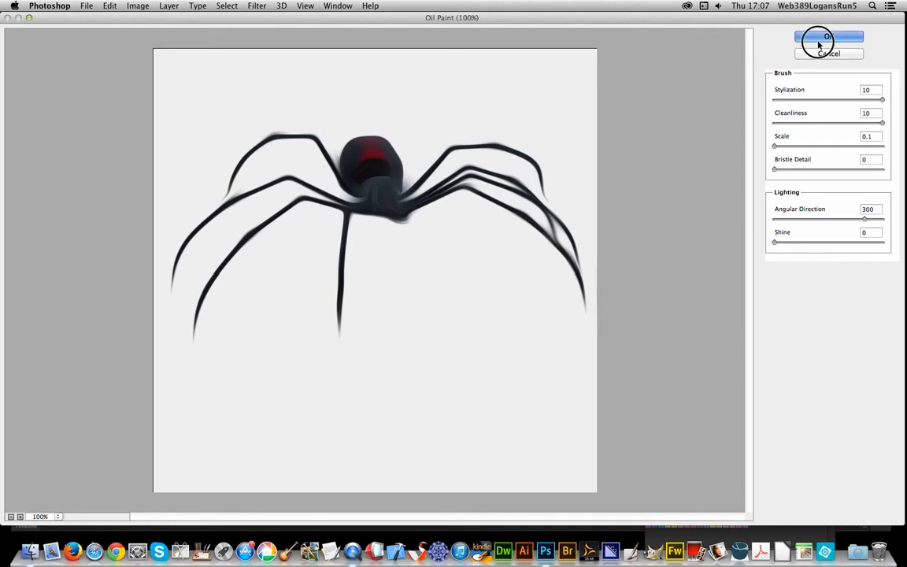
pyautogui.click(825, 40)
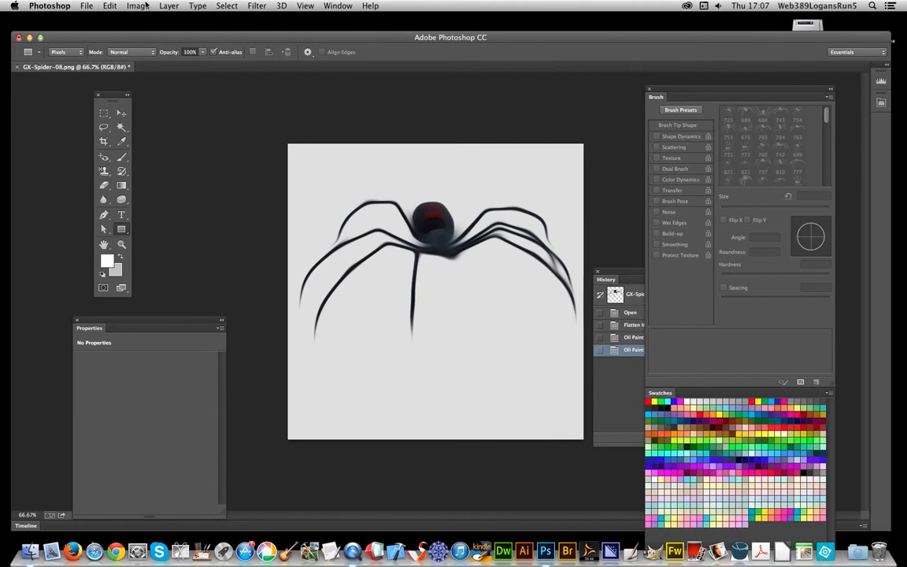
# Step: Open Image > Adjustments > HDR Toning and bring up its Preset dropdown
pyautogui.click(124, 7)
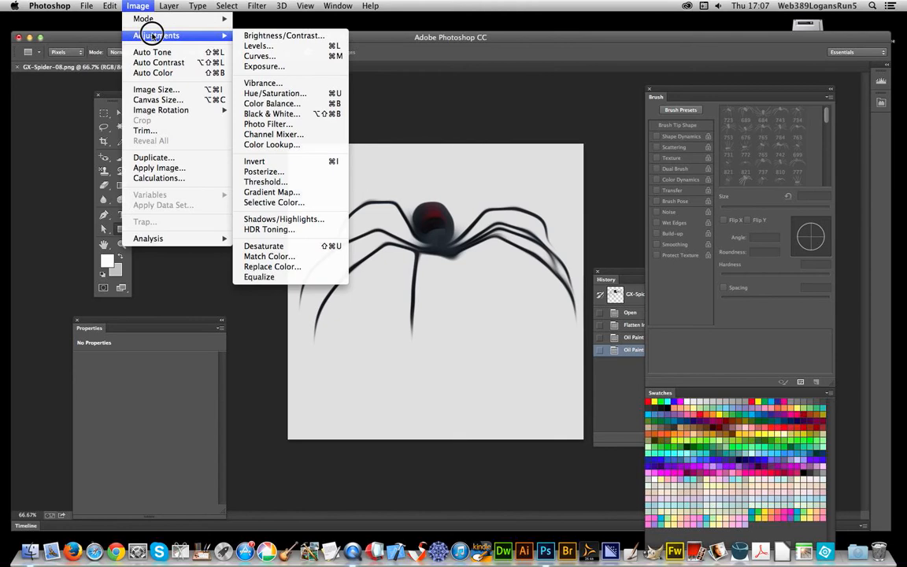
pyautogui.moveTo(269, 229)
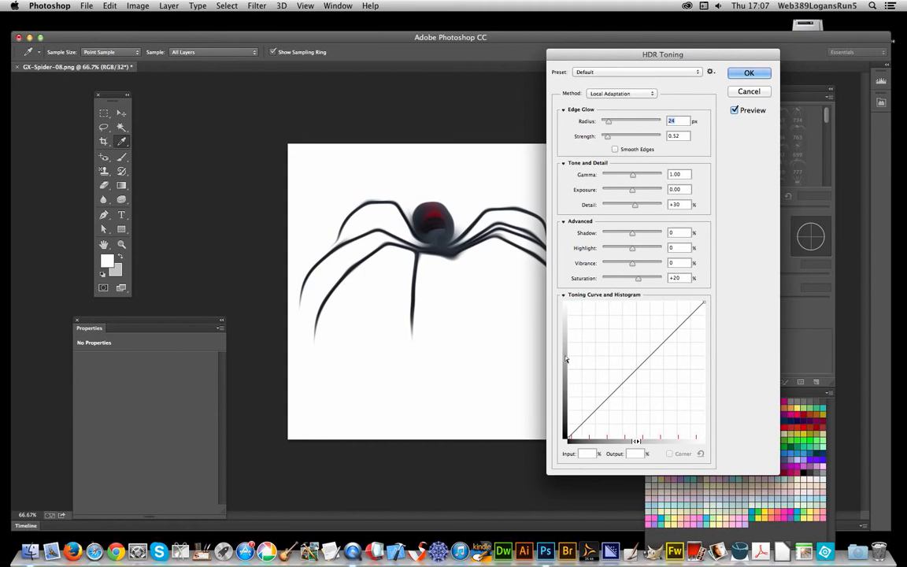
pyautogui.click(565, 295)
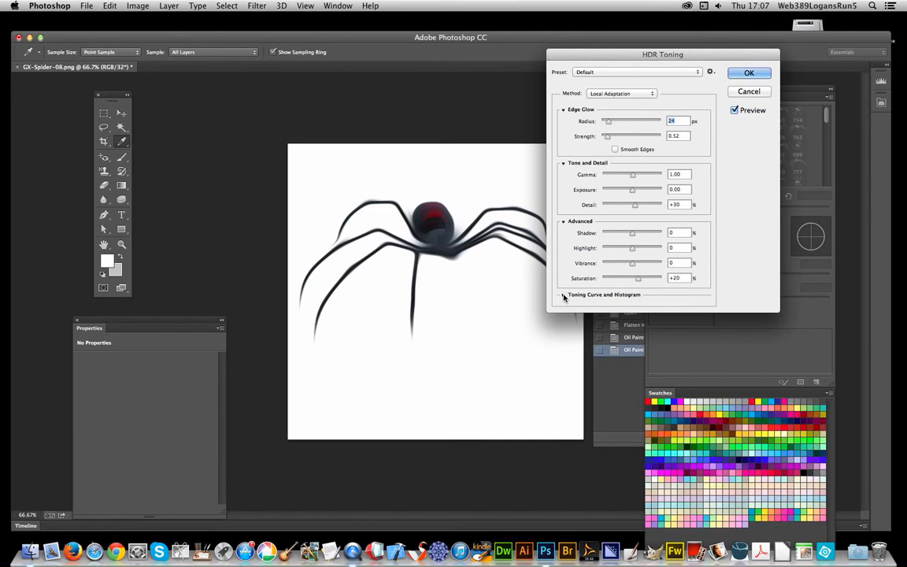
pyautogui.click(565, 295)
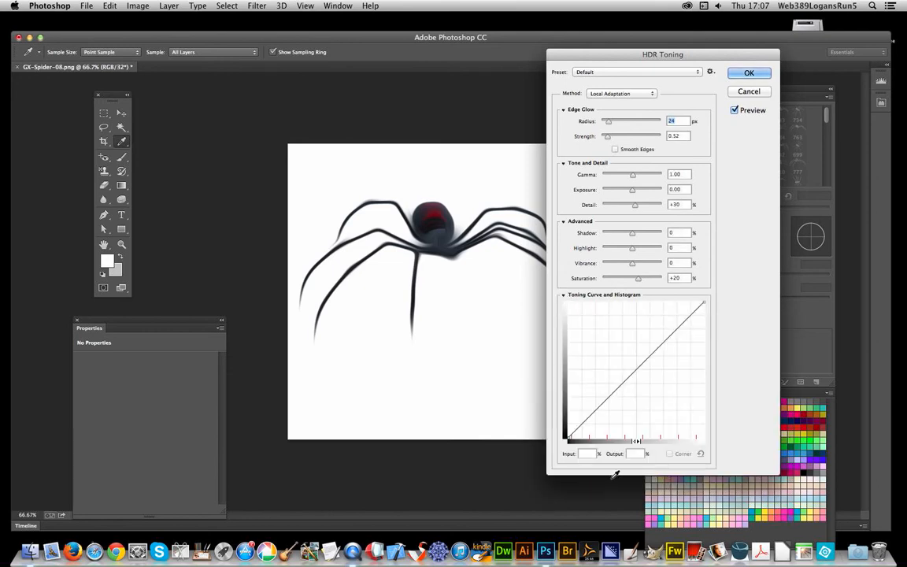
pyautogui.click(640, 72)
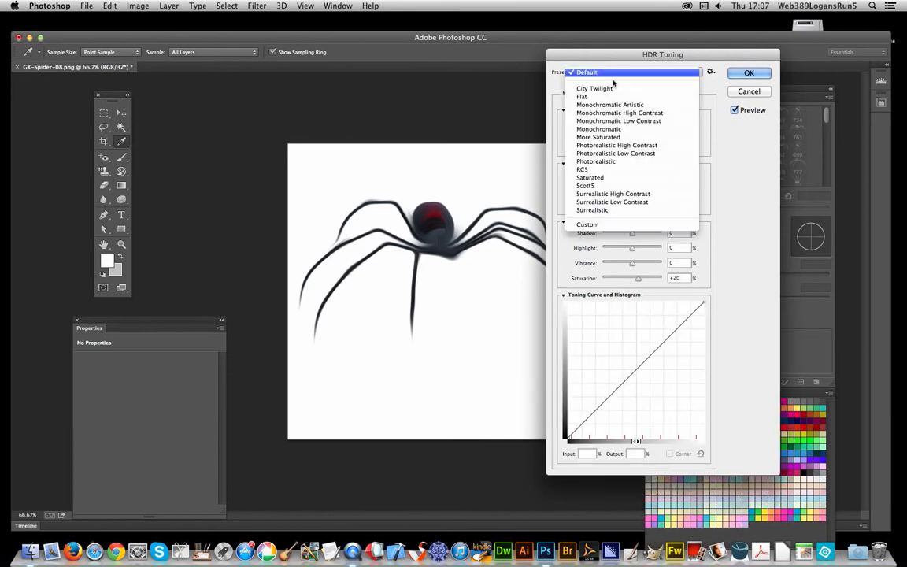
# Step: Choose the Surrealistic preset in HDR Toning
pyautogui.click(592, 210)
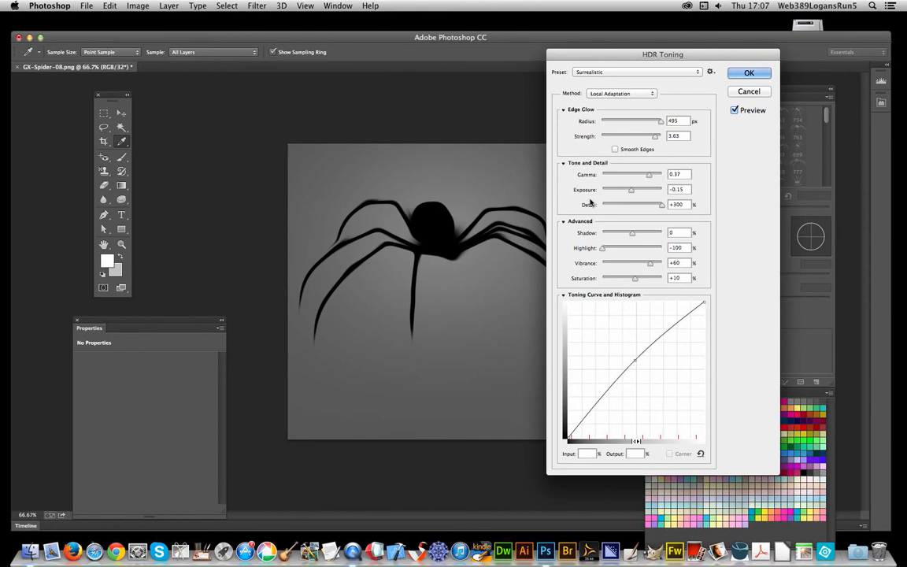
pyautogui.moveTo(412, 287)
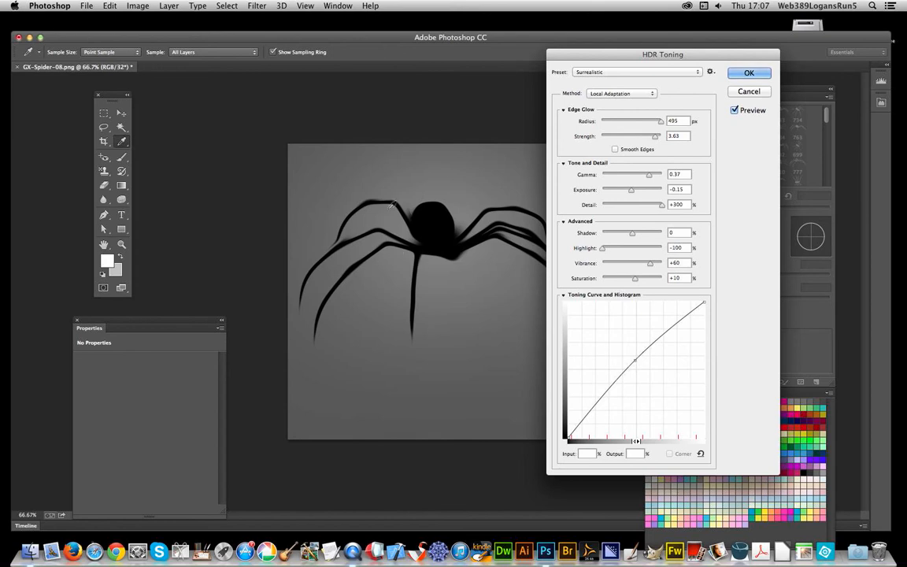
pyautogui.moveTo(605, 115)
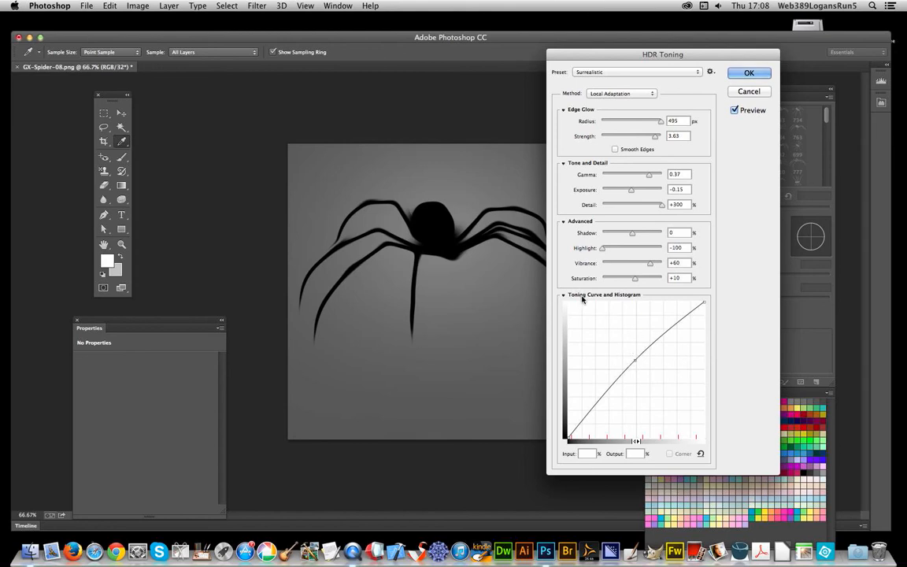
pyautogui.moveTo(630, 369)
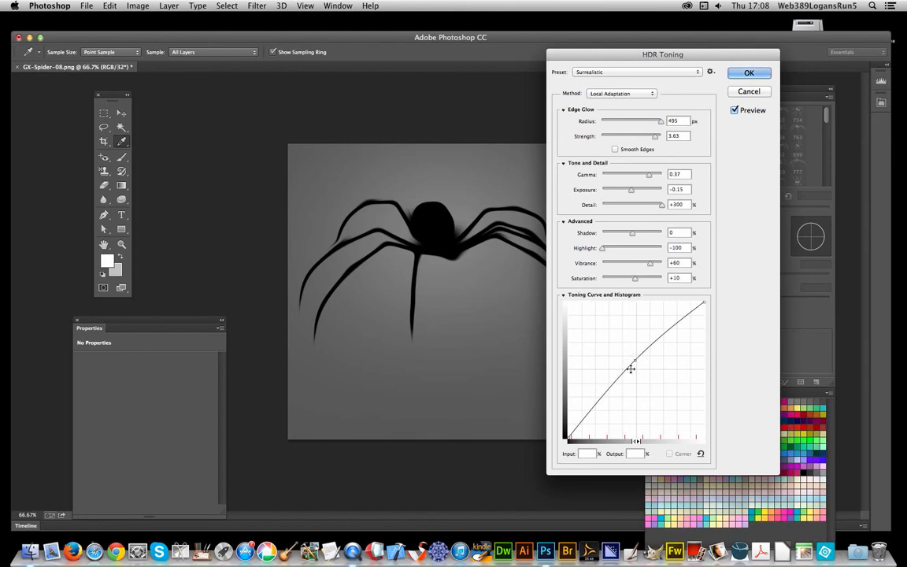
# Step: Drag the HDR Toning curve points steeply so the background glows bright white
pyautogui.moveTo(631, 369); pyautogui.dragTo(621, 339)
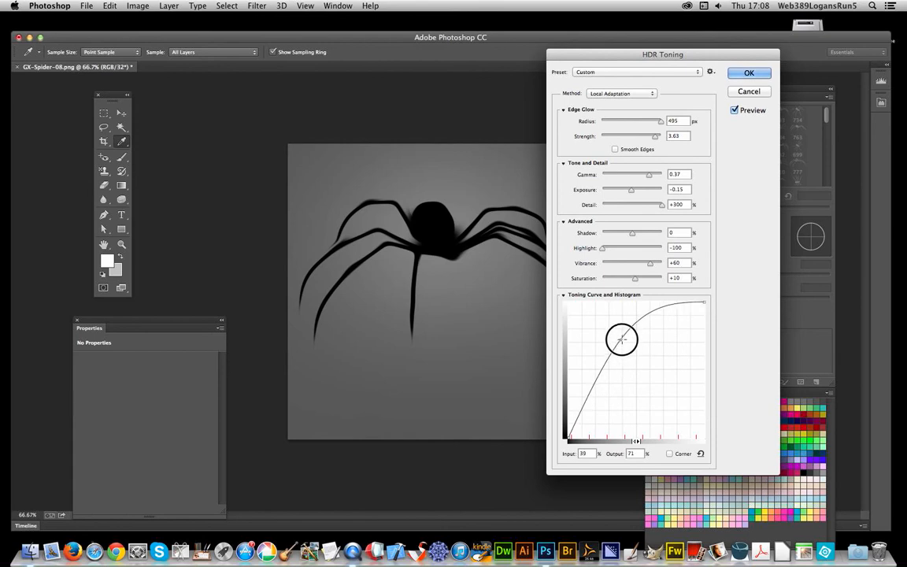
pyautogui.moveTo(621, 338); pyautogui.dragTo(614, 331)
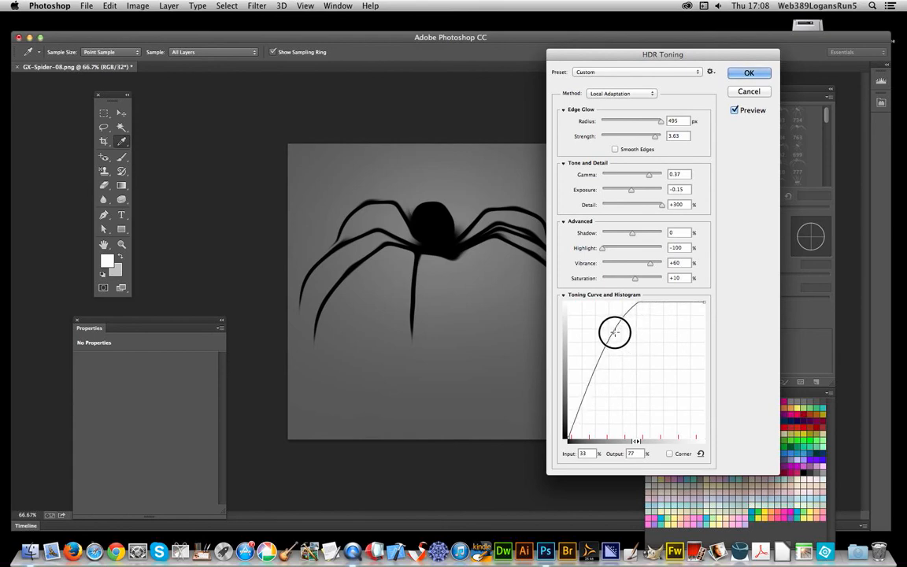
pyautogui.moveTo(614, 332); pyautogui.dragTo(602, 321)
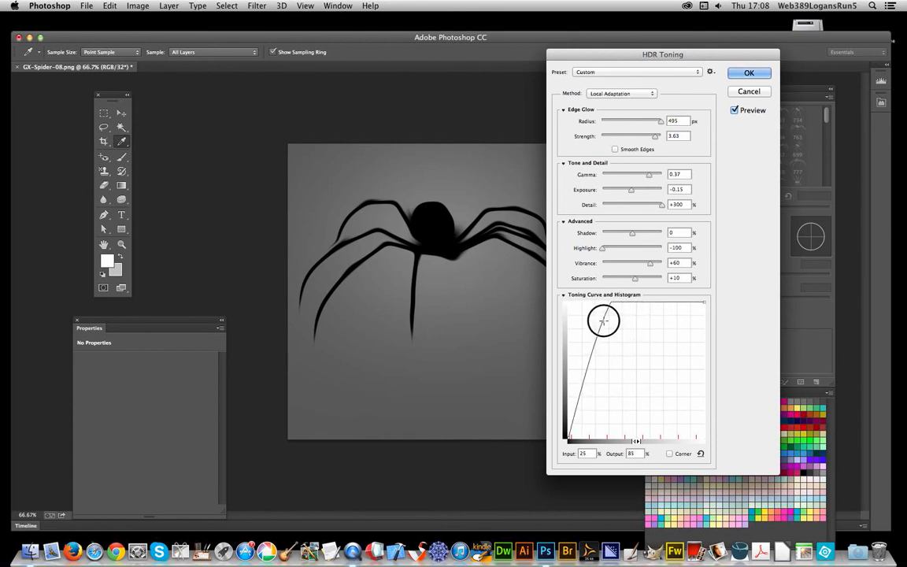
pyautogui.moveTo(603, 318); pyautogui.dragTo(589, 311)
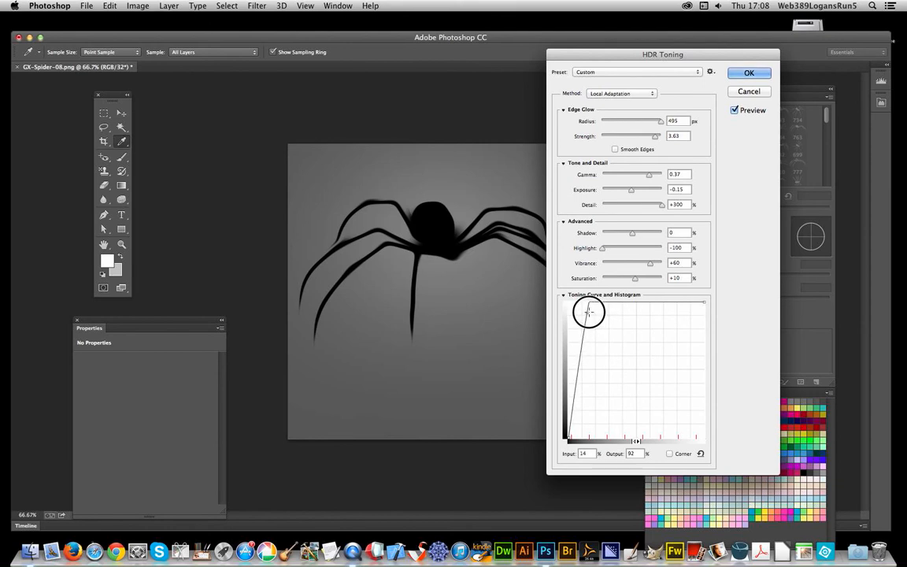
pyautogui.moveTo(589, 313); pyautogui.dragTo(575, 311)
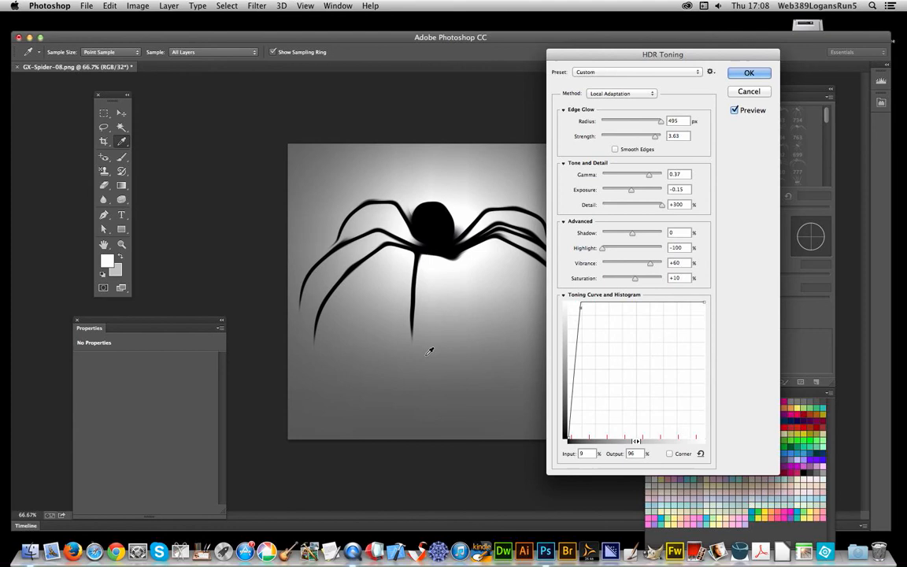
pyautogui.moveTo(440, 324)
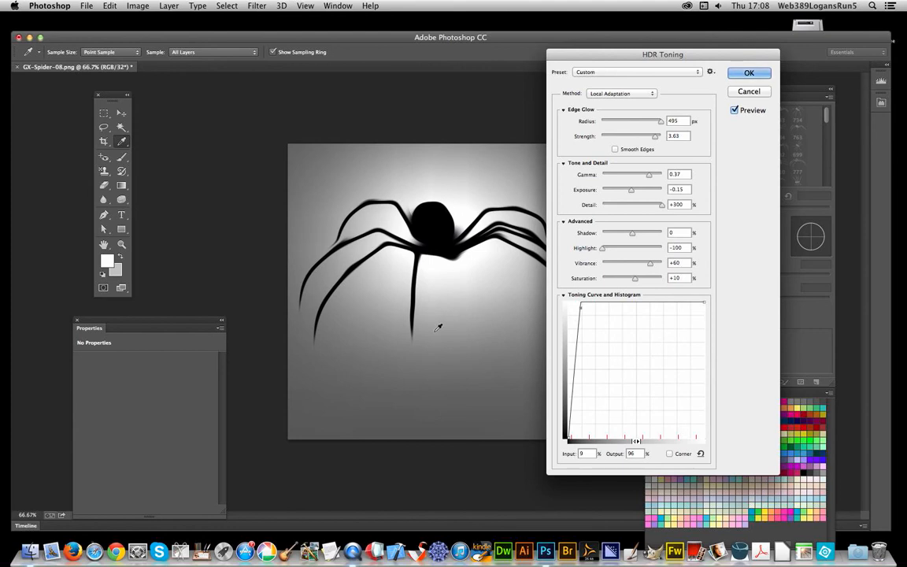
pyautogui.moveTo(524, 409)
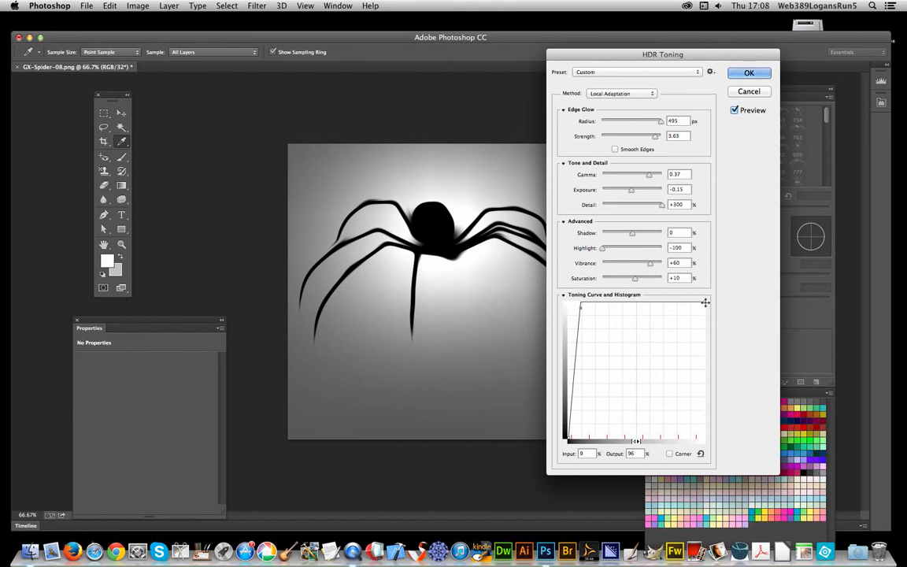
pyautogui.moveTo(701, 307); pyautogui.dragTo(706, 366)
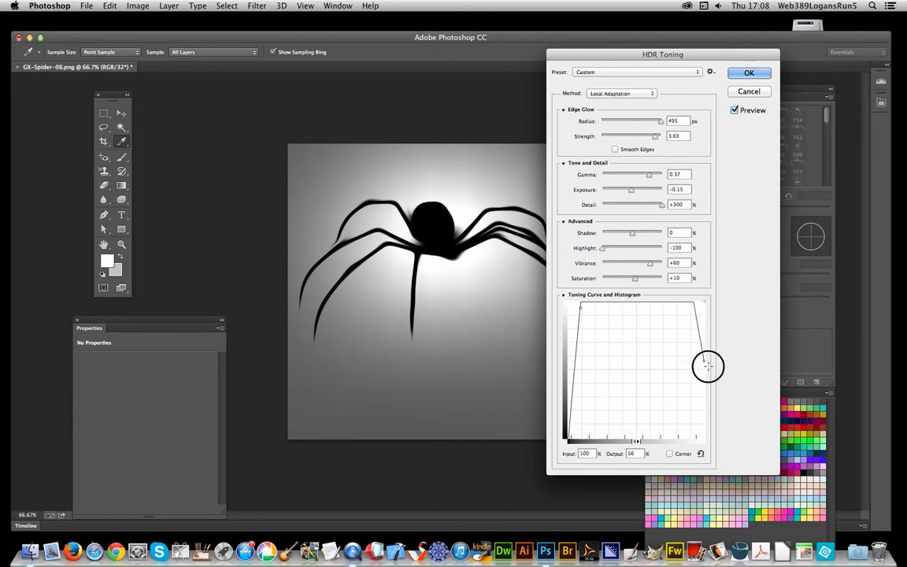
pyautogui.moveTo(707, 366); pyautogui.dragTo(705, 415)
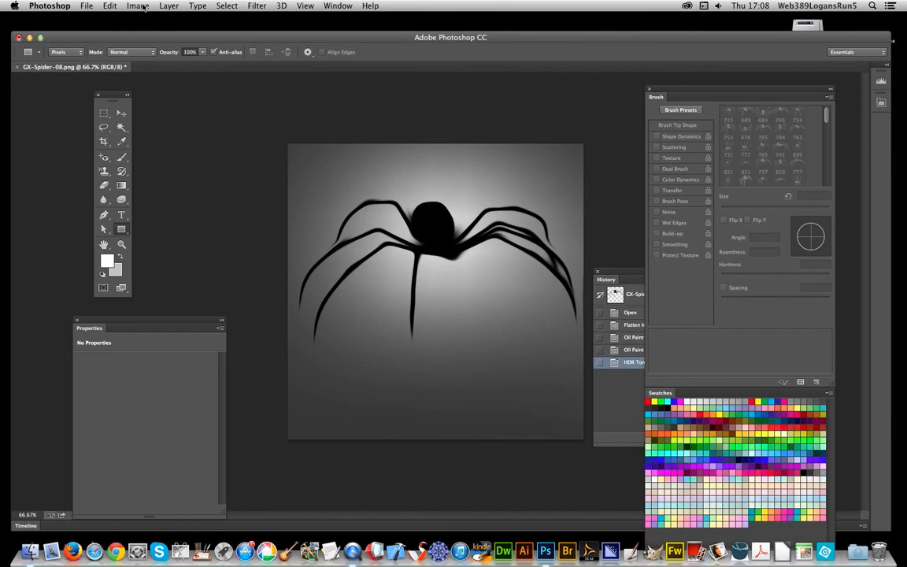
# Step: Open the Filter menu to reapply the last Oil Paint filter
pyautogui.click(255, 5)
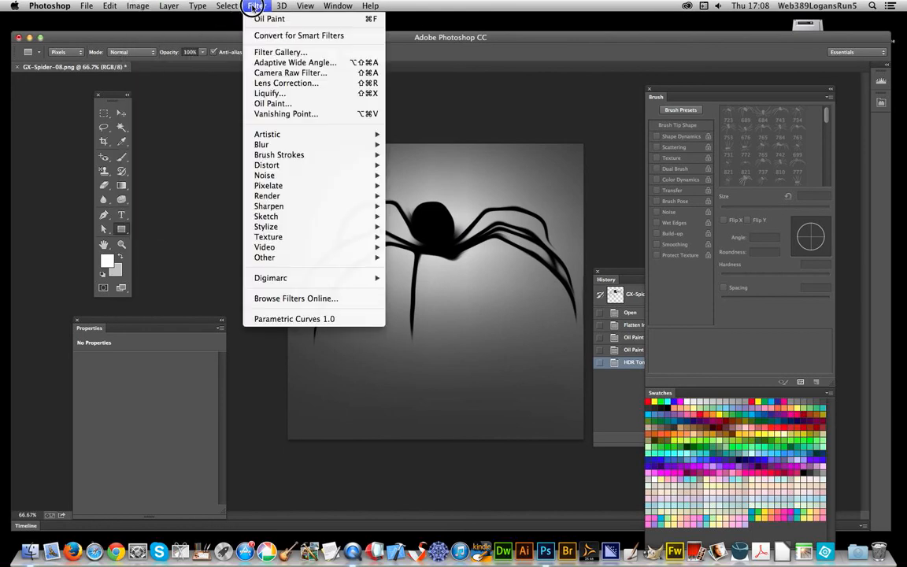
pyautogui.moveTo(268, 18)
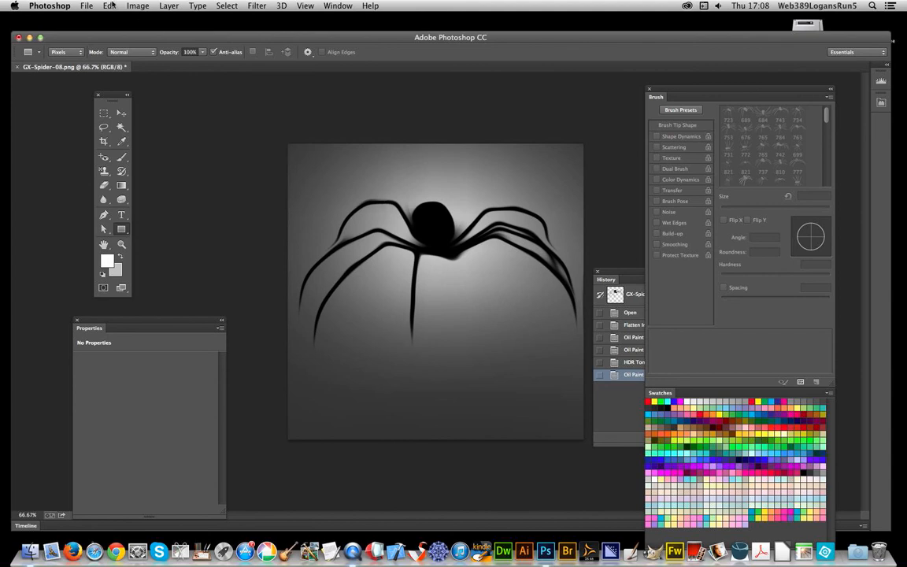
# Step: Apply a Color Lookup adjustment using the FoggyNight.3DL 3DLUT file
pyautogui.click(140, 7)
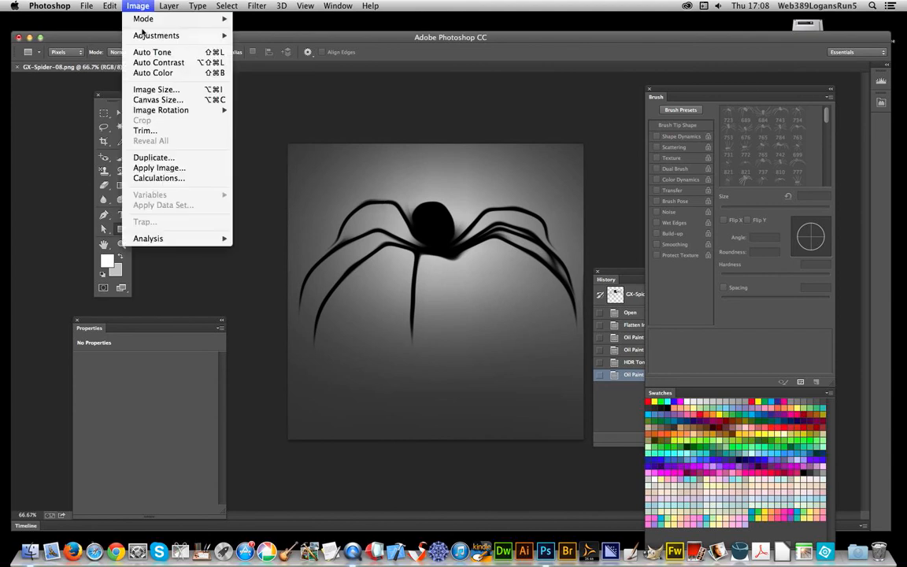
pyautogui.moveTo(156, 36)
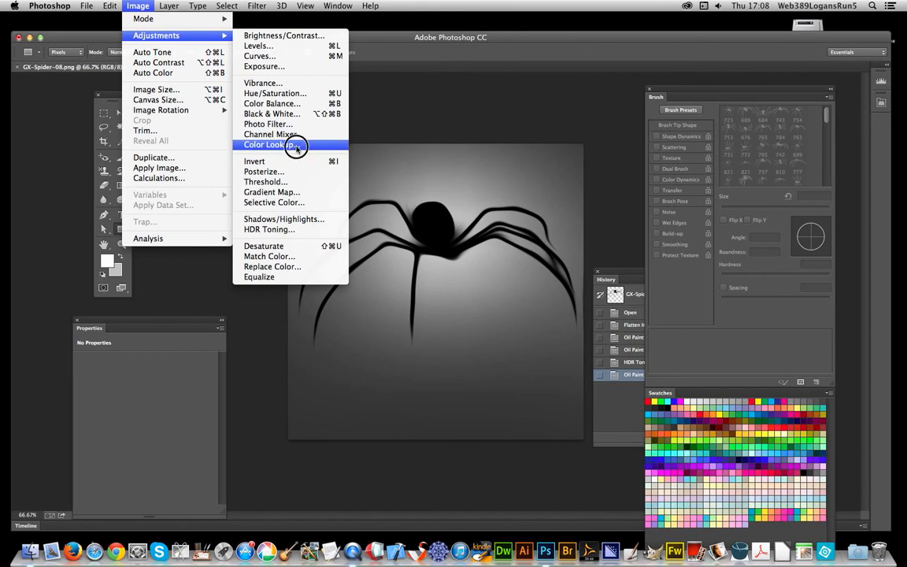
pyautogui.click(272, 145)
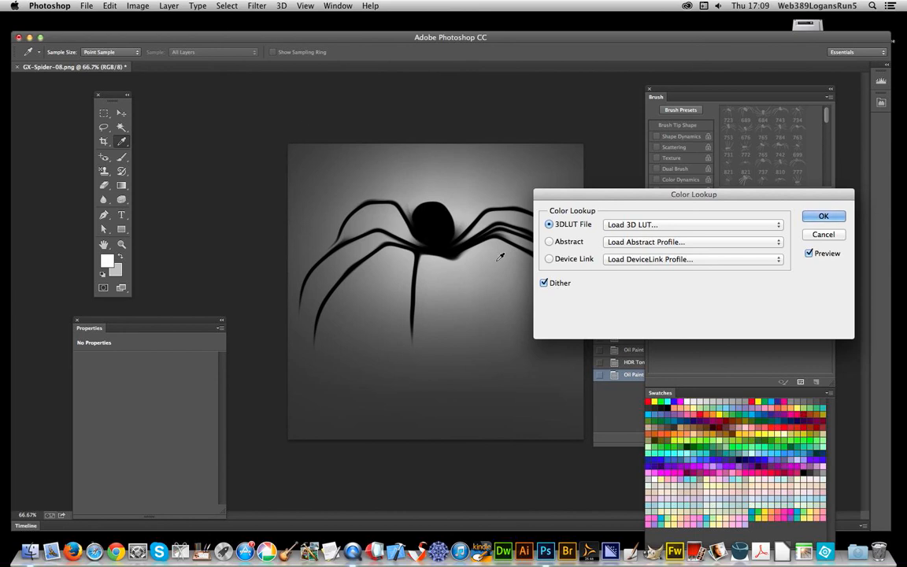
pyautogui.click(691, 224)
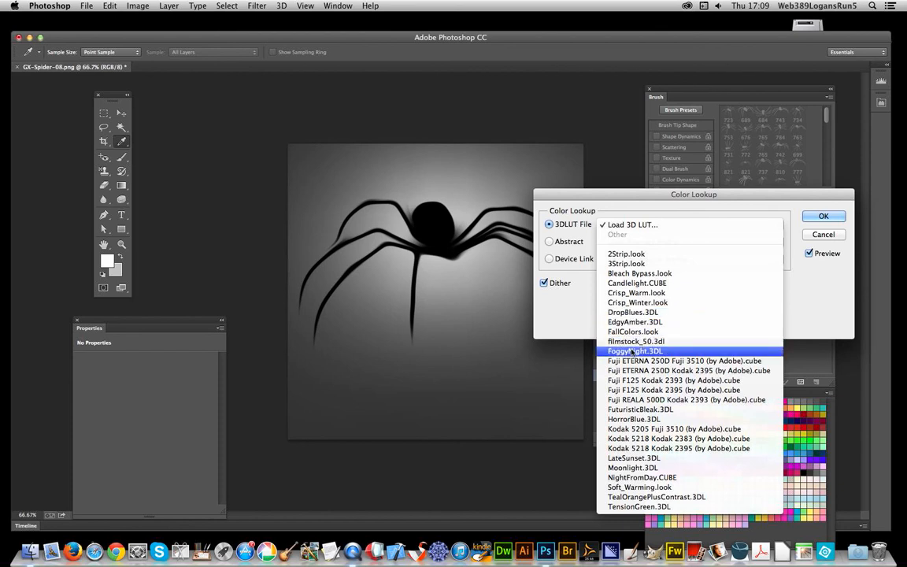
pyautogui.click(637, 350)
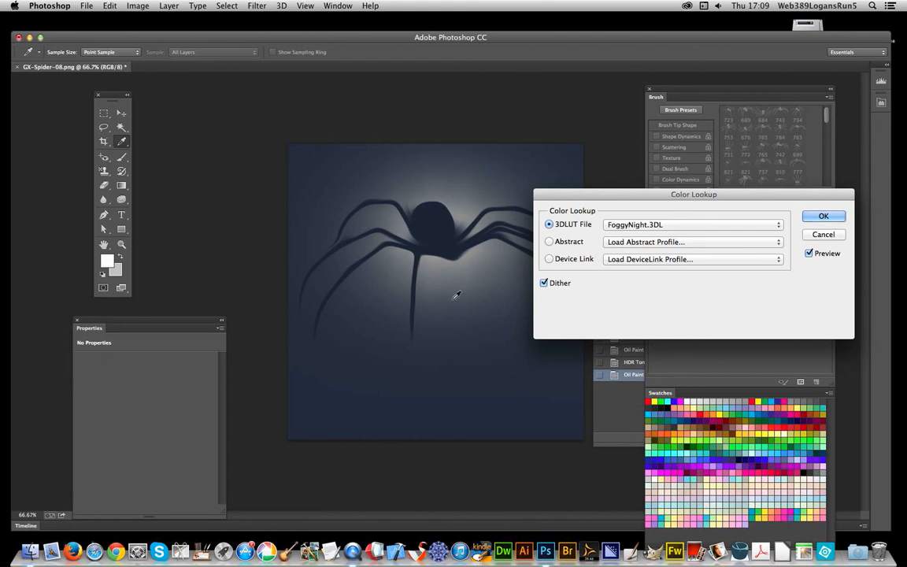
pyautogui.moveTo(455, 164)
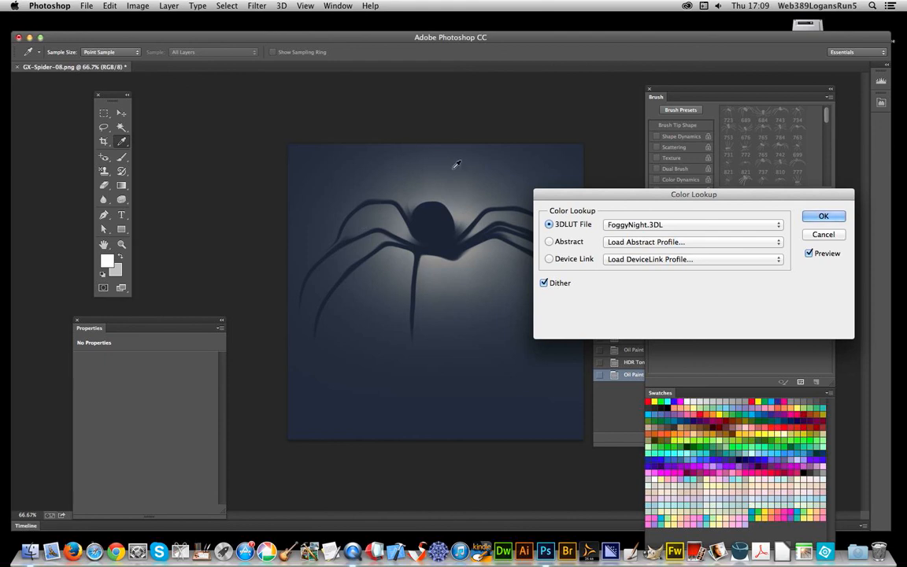
pyautogui.click(824, 216)
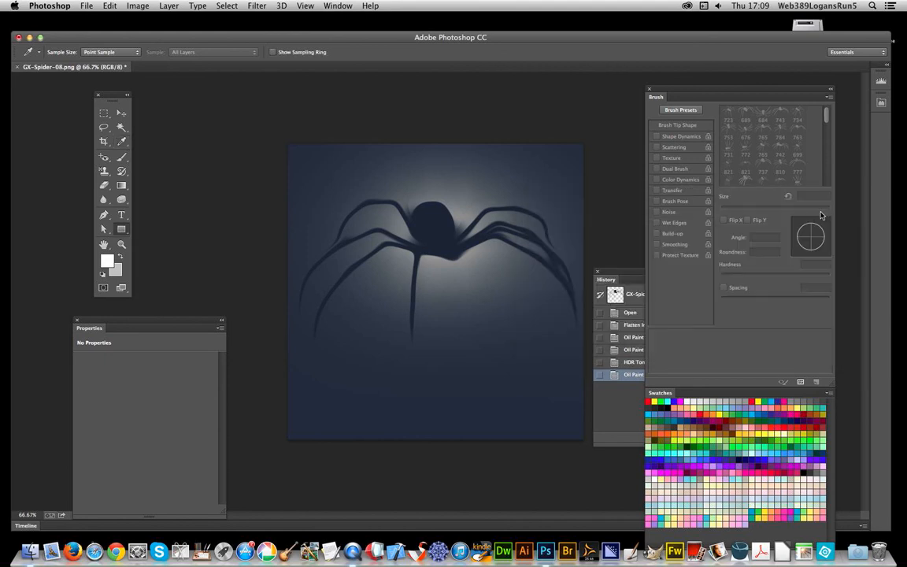